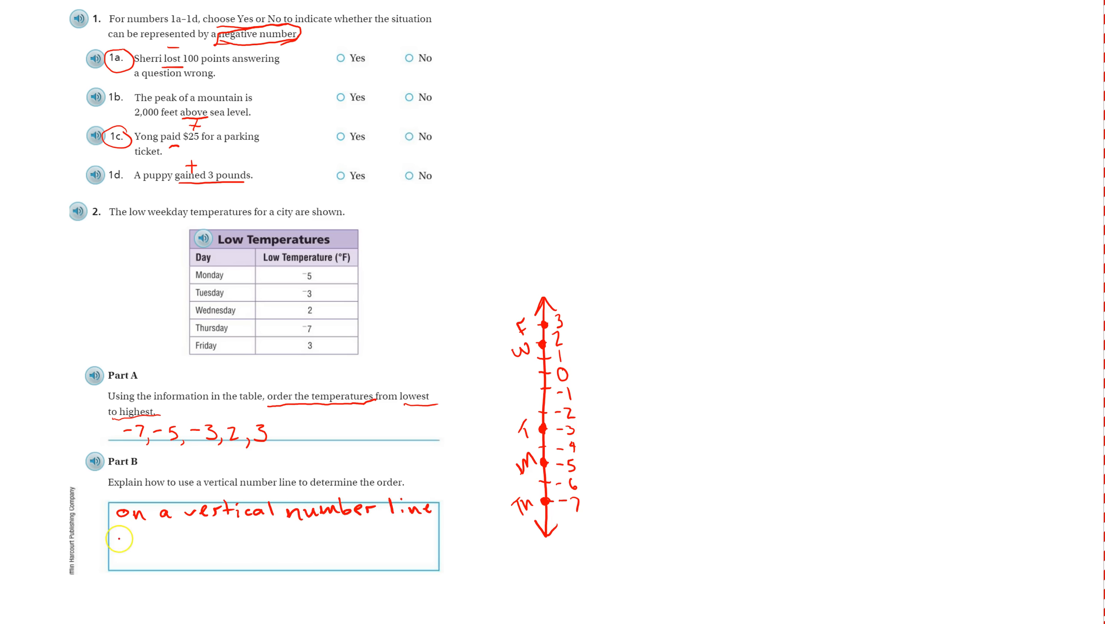
text(the point)
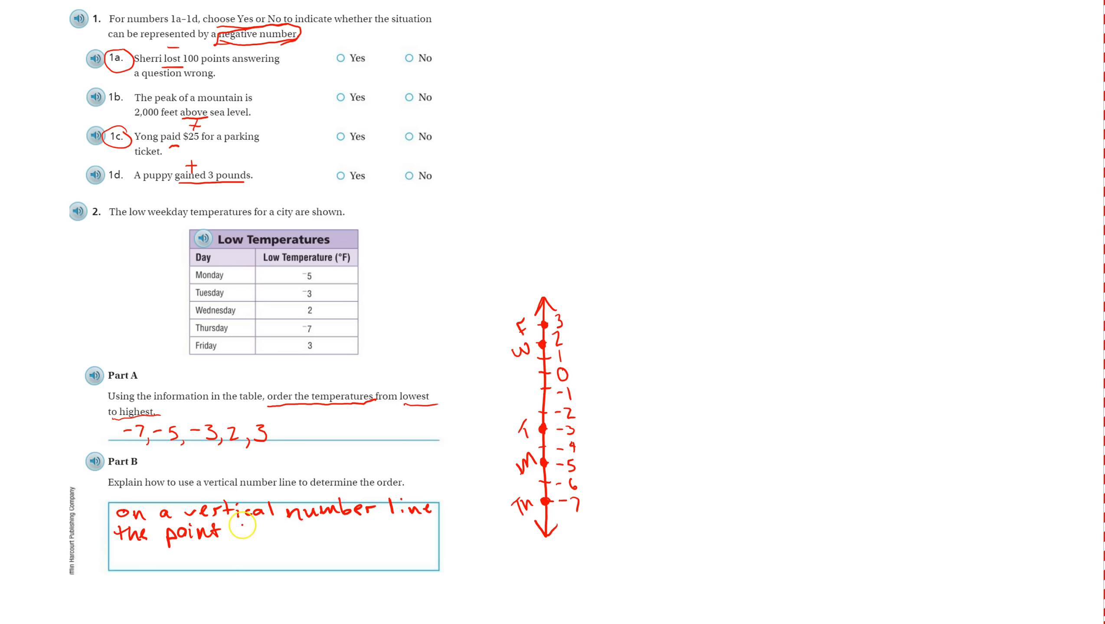
text(that)
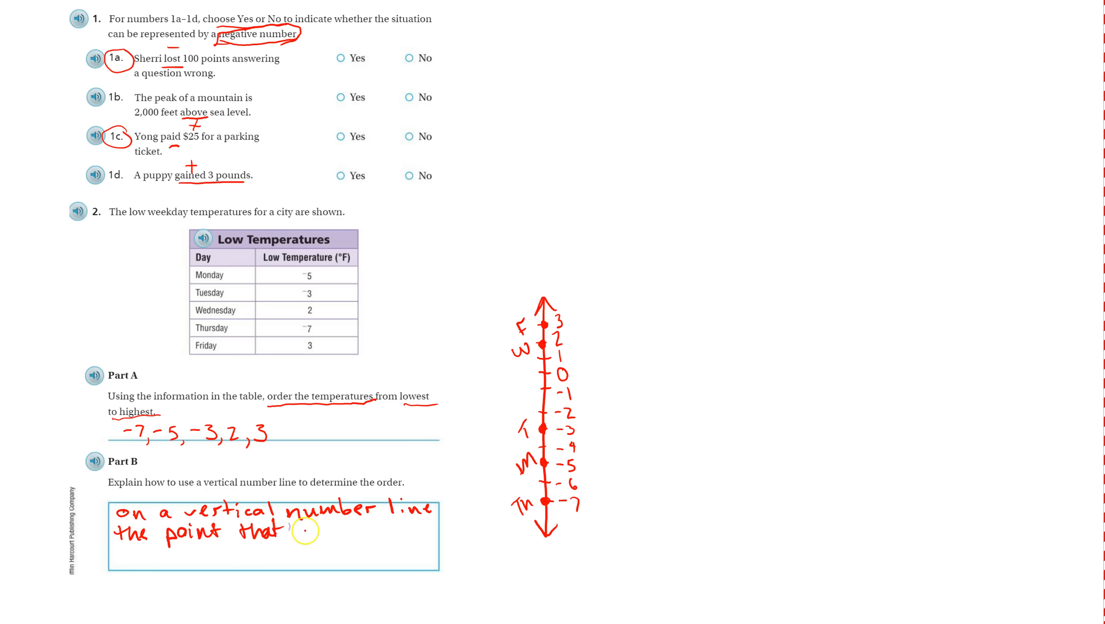
text(is Farthest down)
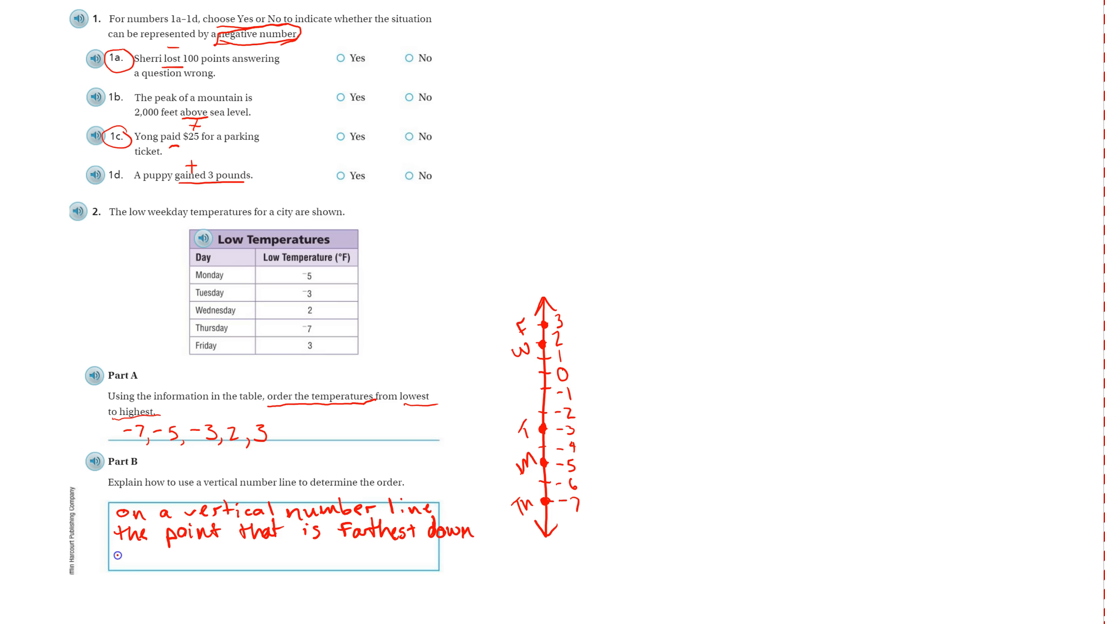